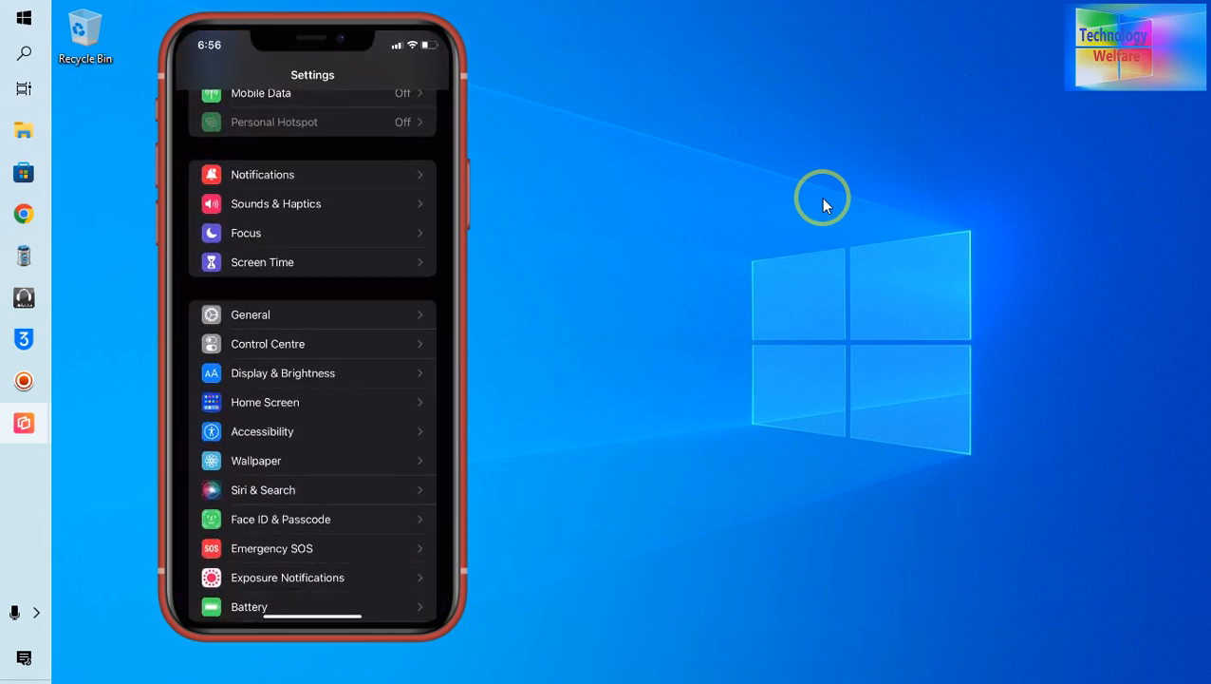
Step: Reach the General settings on the mirrored iPhone to view its iOS 15.5 software update status
{"action": "scroll", "scroll_direction": "down", "scroll_amount": 3}
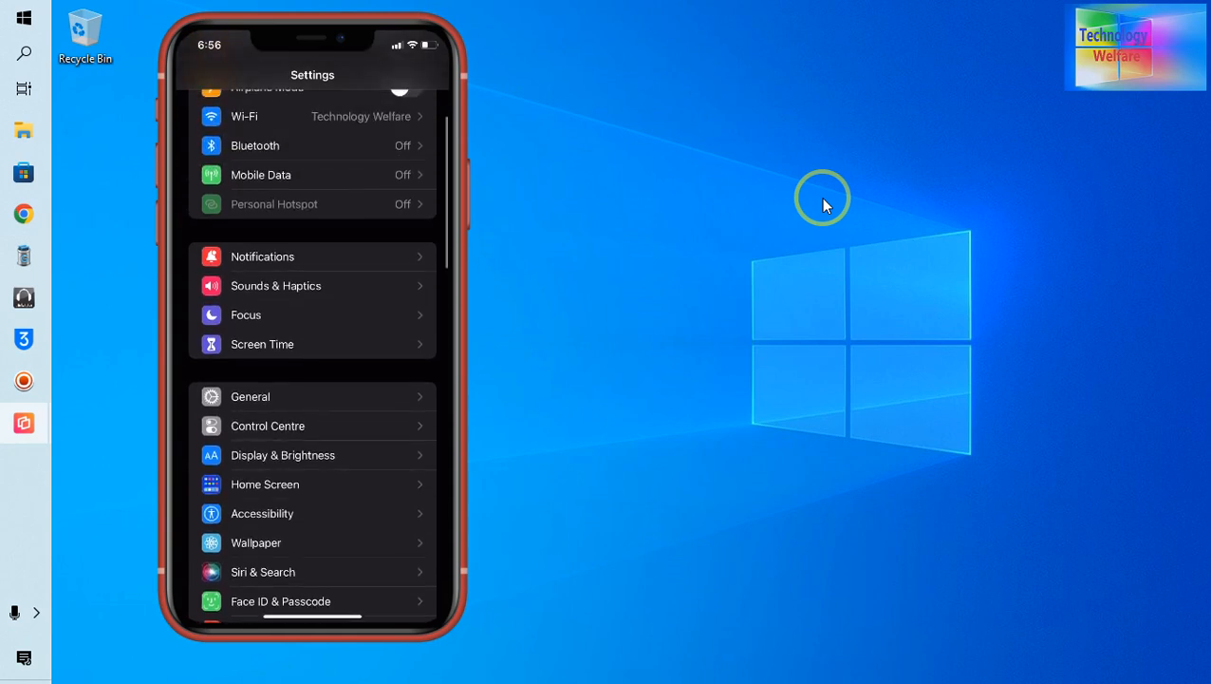
{"action": "left_click", "coordinate": [251, 397]}
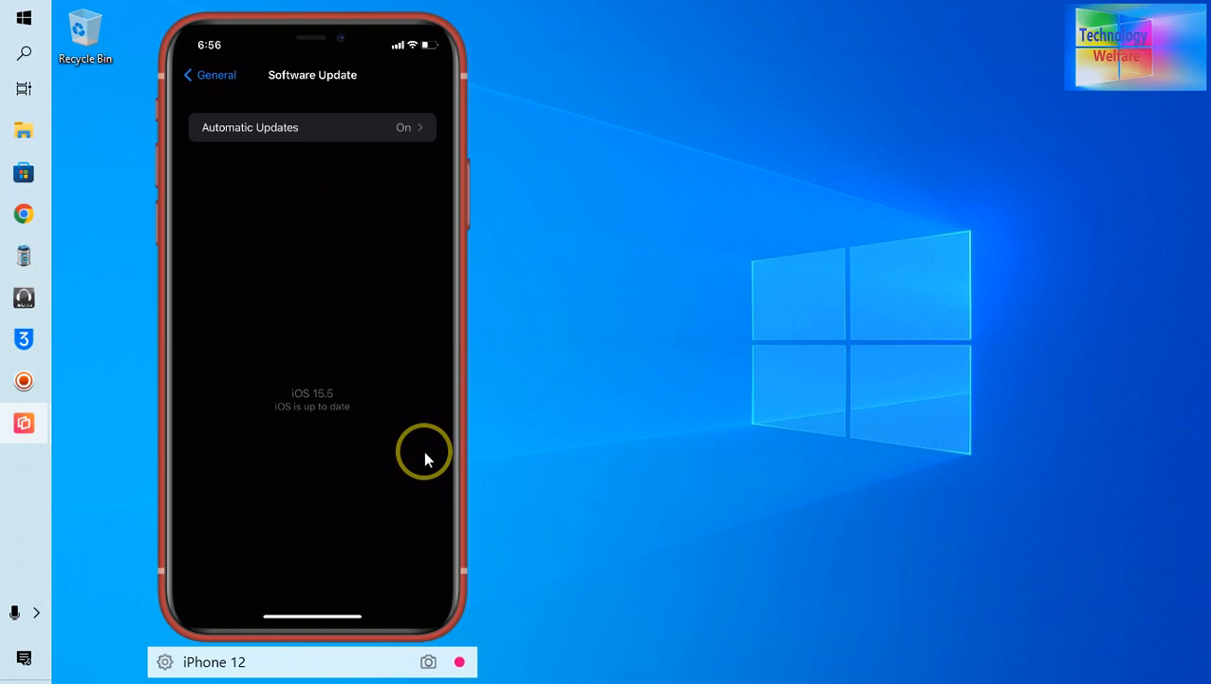
{"action": "mouse_move", "coordinate": [423, 455]}
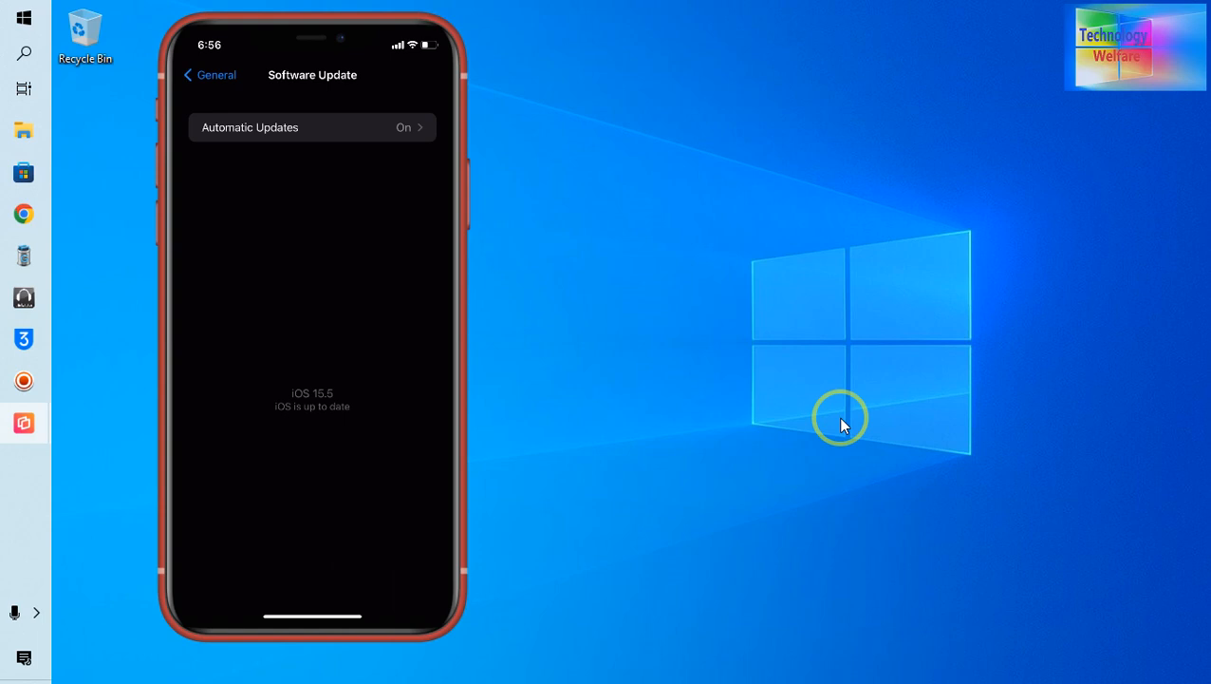
{"action": "mouse_move", "coordinate": [954, 455]}
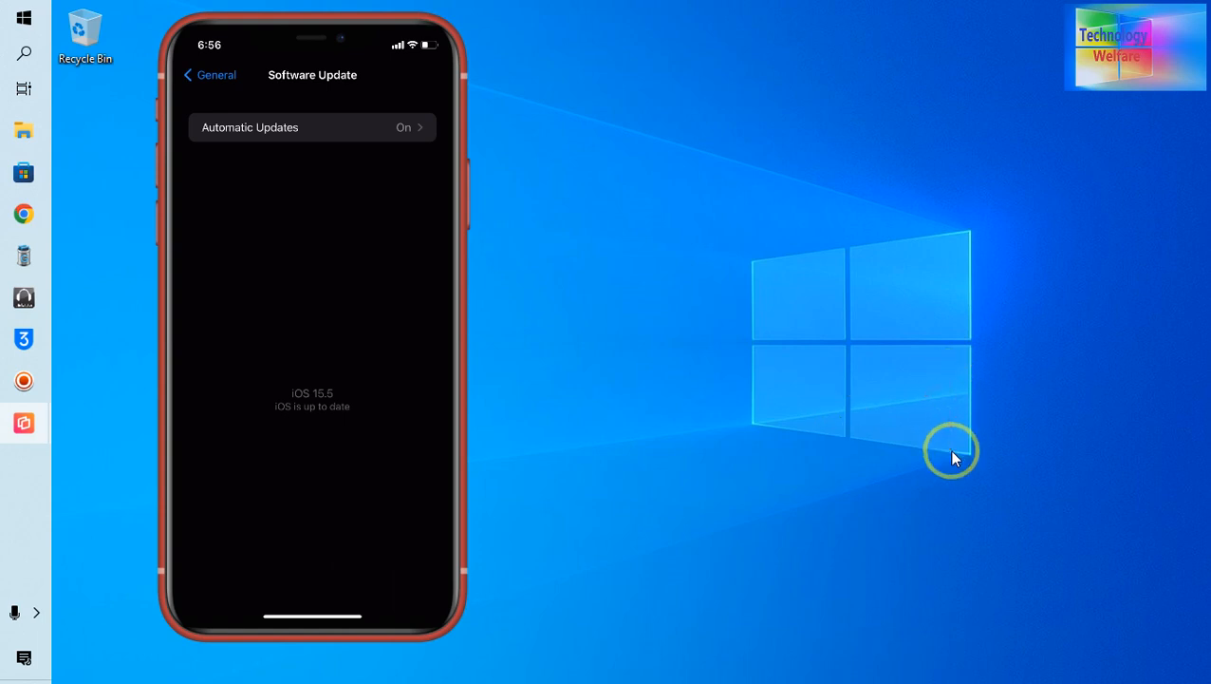
{"action": "right_click", "coordinate": [953, 452]}
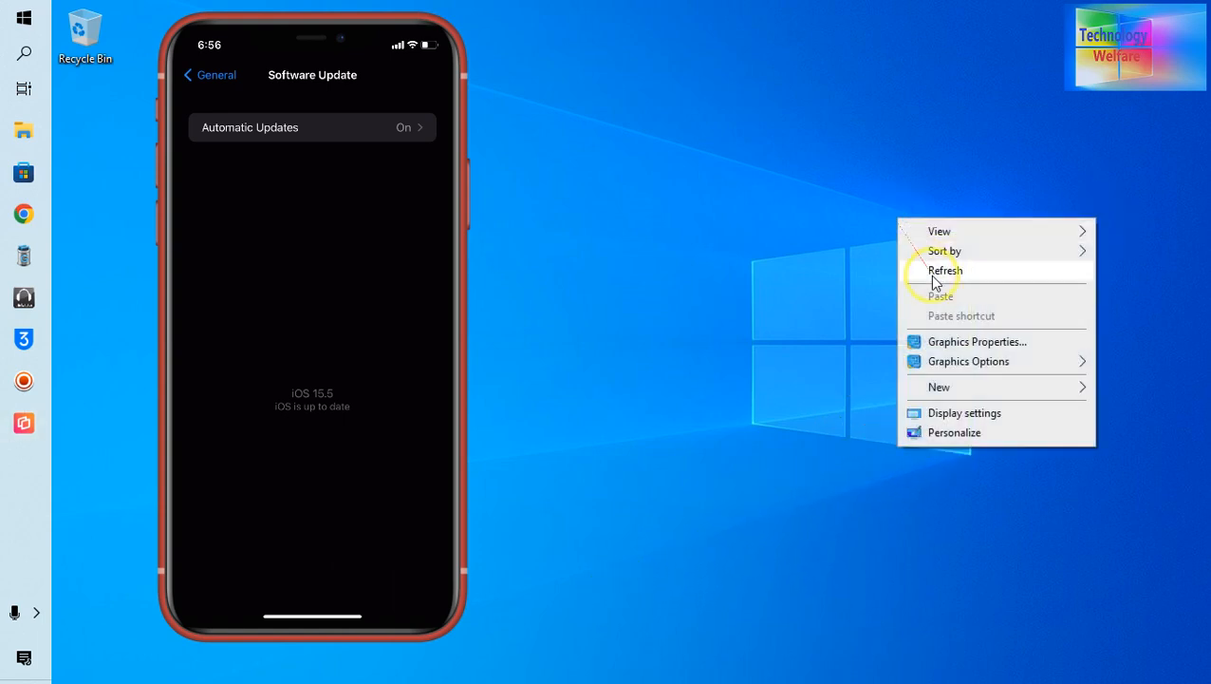
{"action": "left_click", "coordinate": [946, 270]}
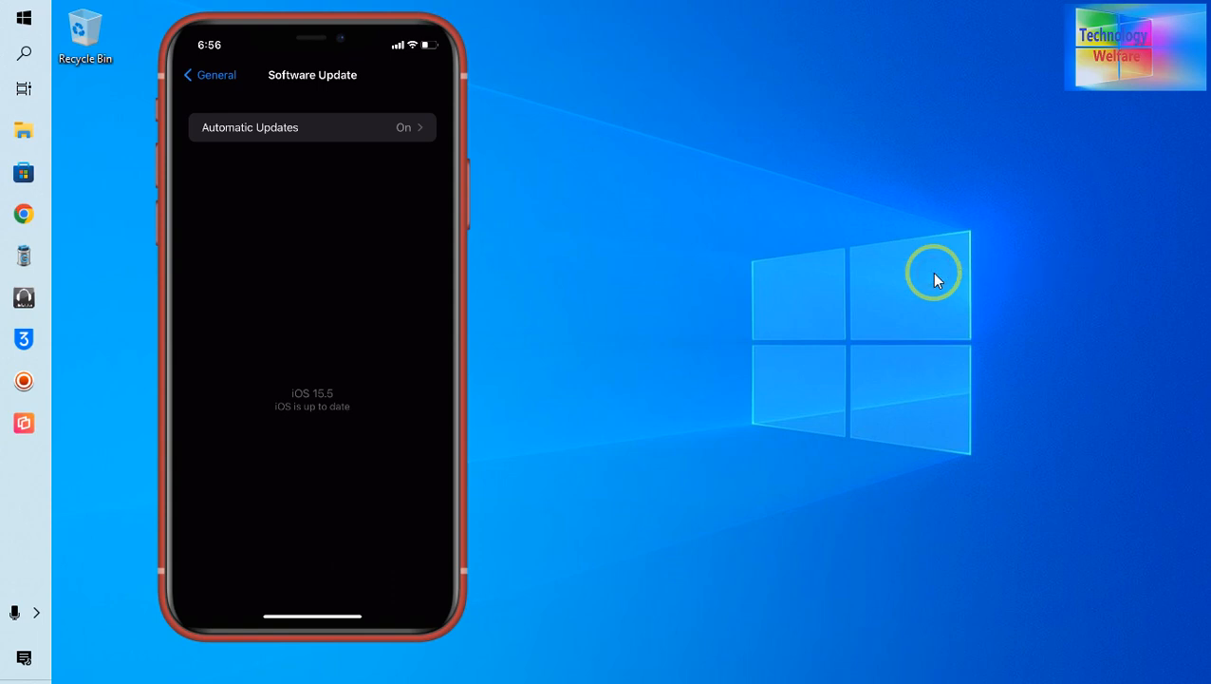
{"action": "mouse_move", "coordinate": [668, 384]}
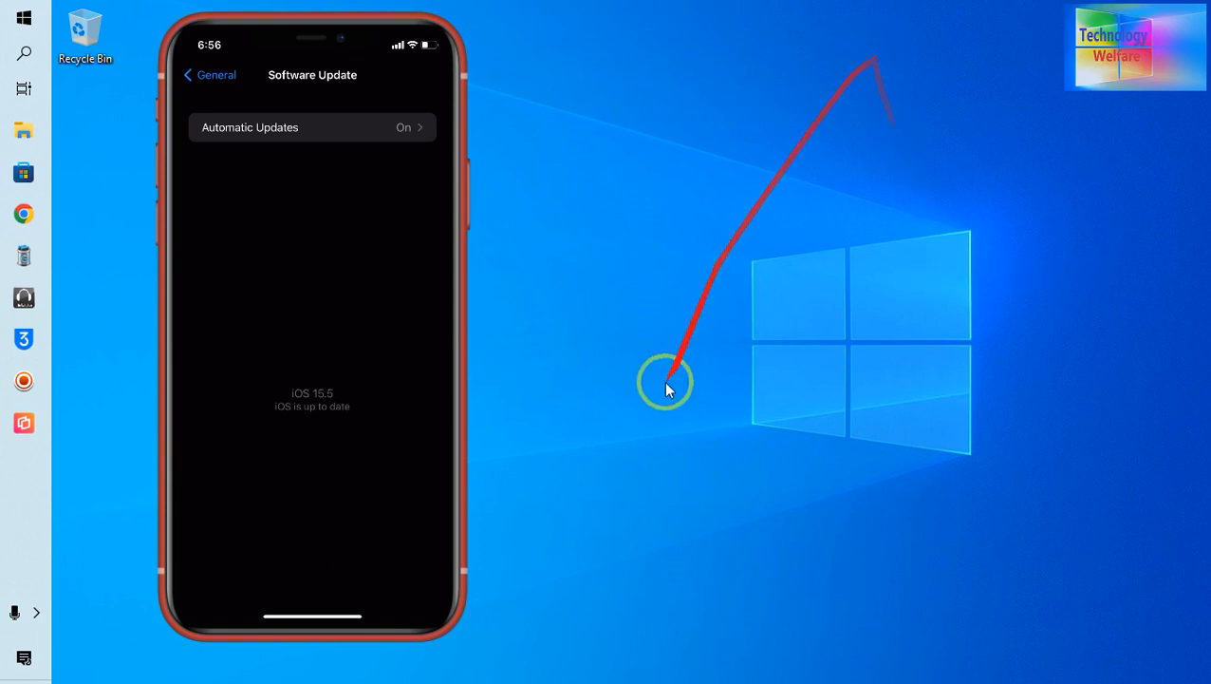
{"action": "mouse_move", "coordinate": [137, 79]}
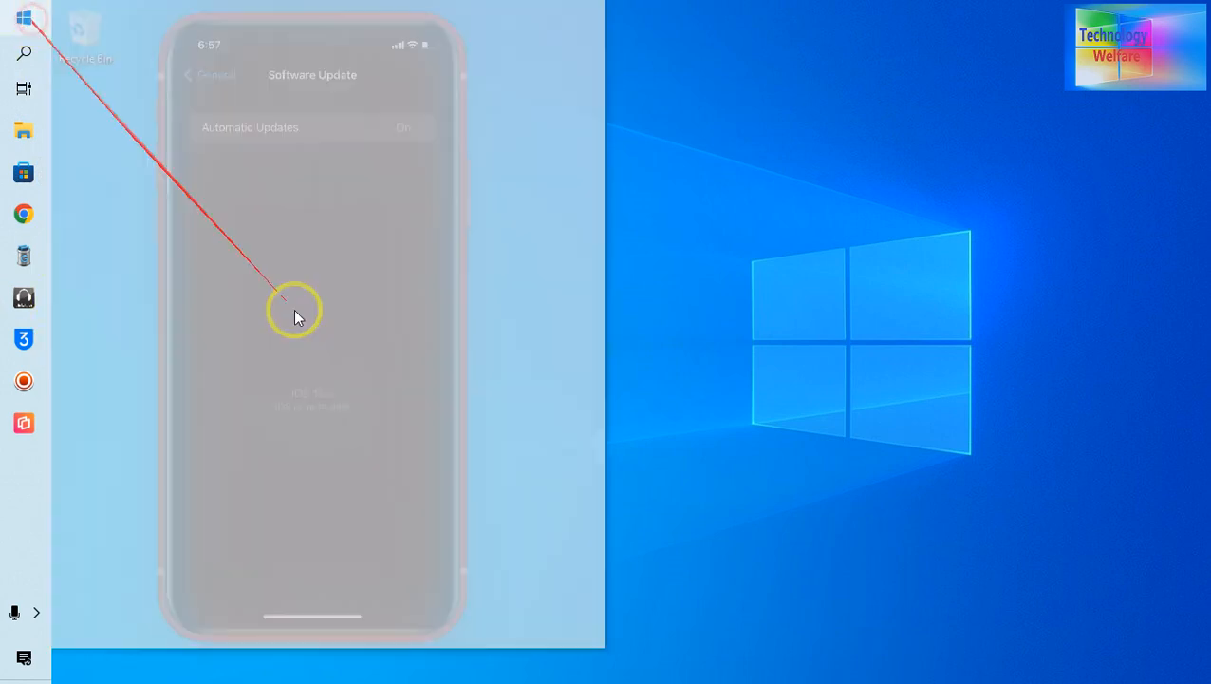
Step: Launch 3uTools from the taskbar so it awaits a USB-connected iDevice
{"action": "left_click", "coordinate": [25, 17]}
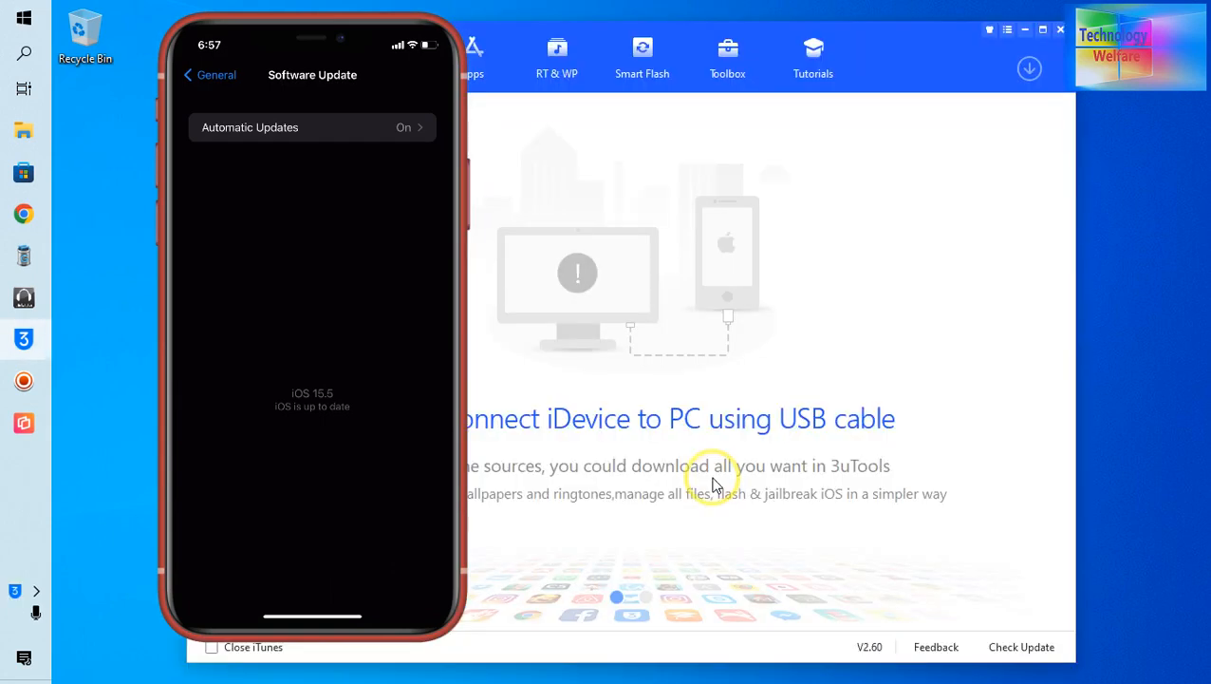
{"action": "mouse_move", "coordinate": [617, 402]}
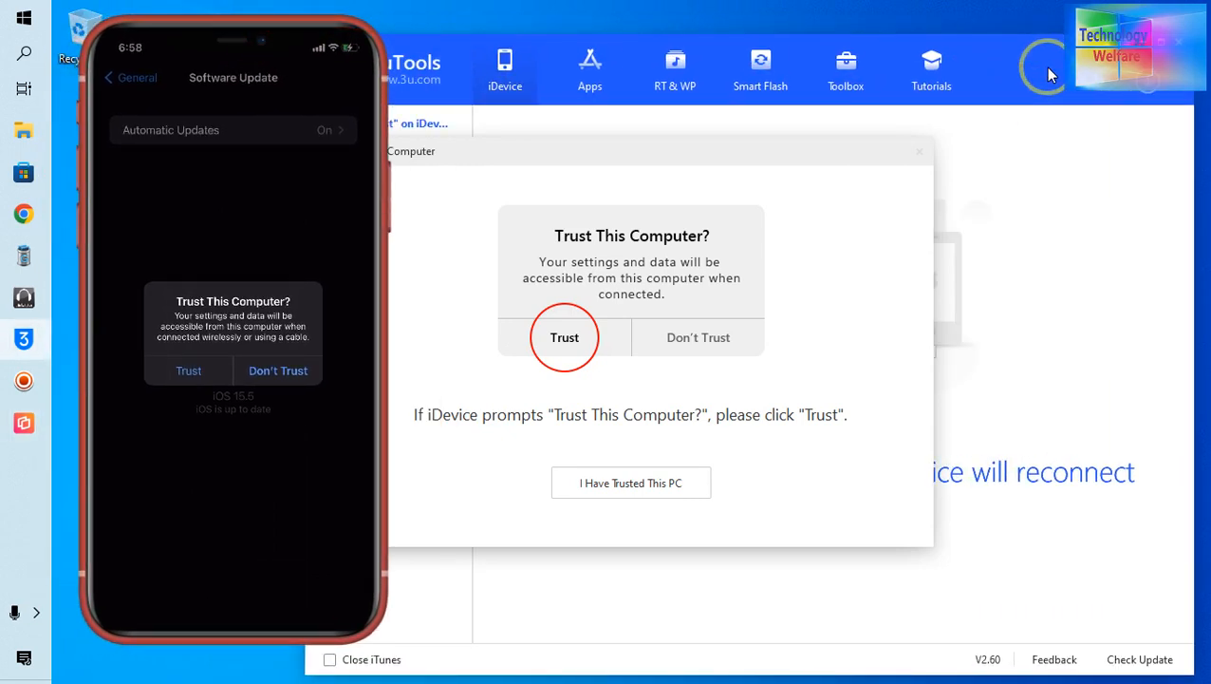
Step: Trust the computer on the iPhone and dismiss the reminder so device details with iOS 15.5 load
{"action": "left_click", "coordinate": [188, 370]}
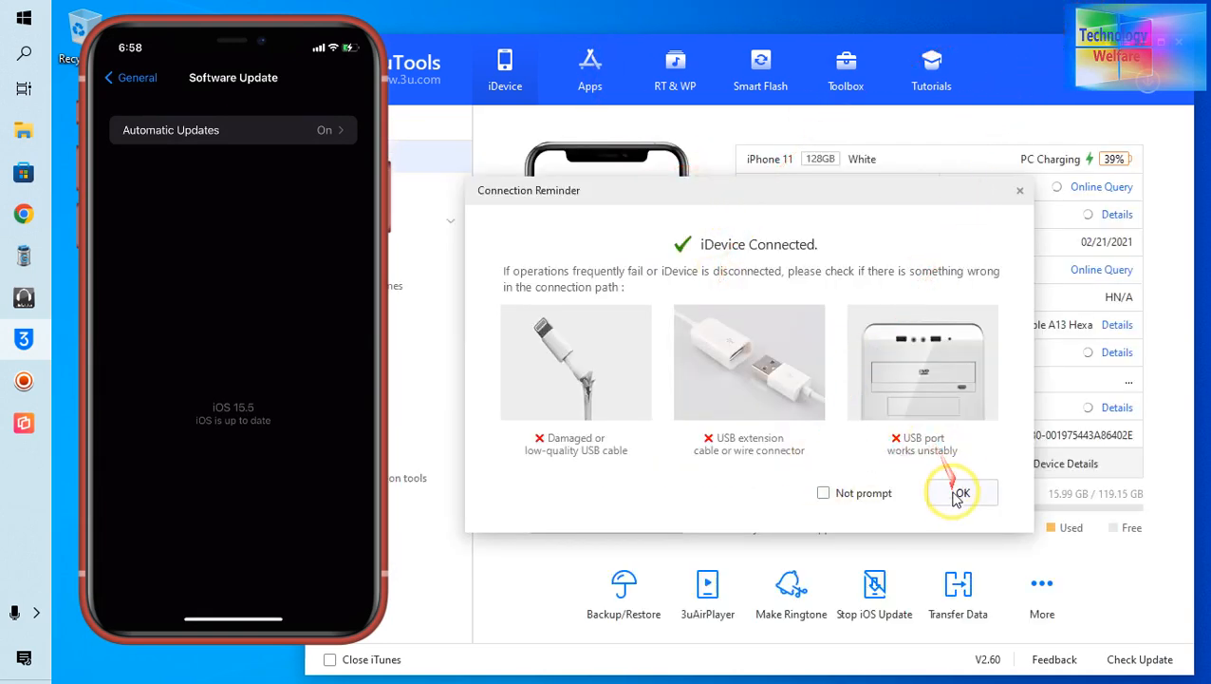
{"action": "left_click", "coordinate": [961, 492]}
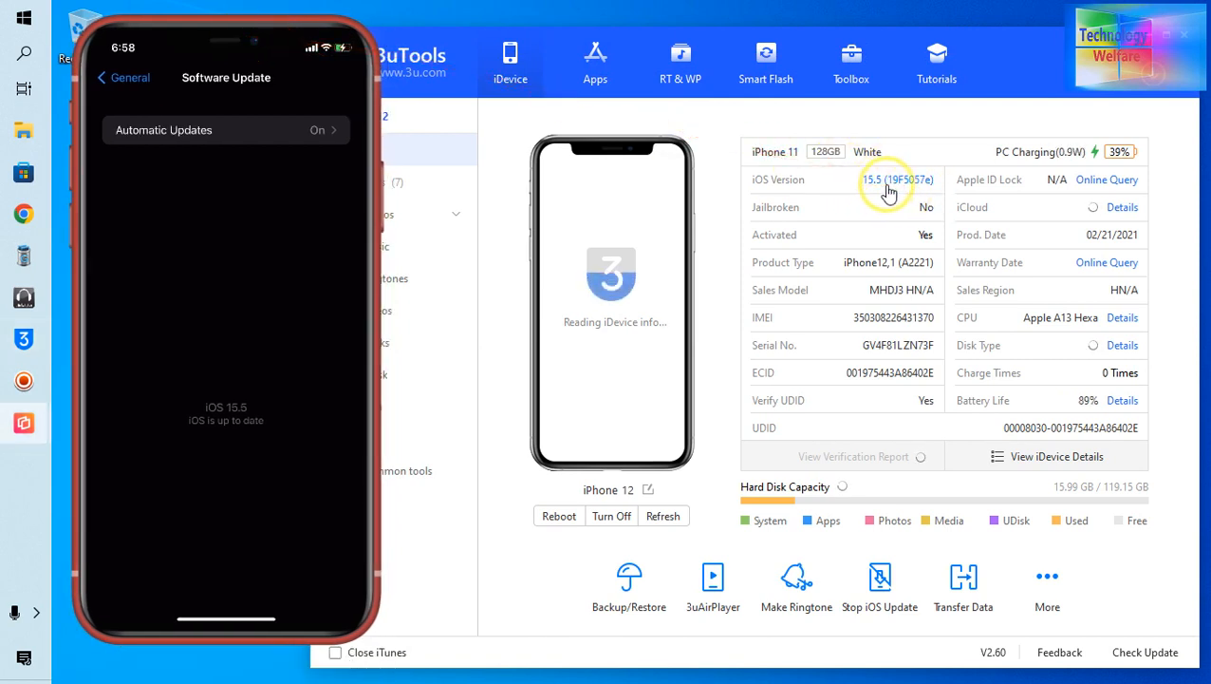
{"action": "mouse_move", "coordinate": [363, 387]}
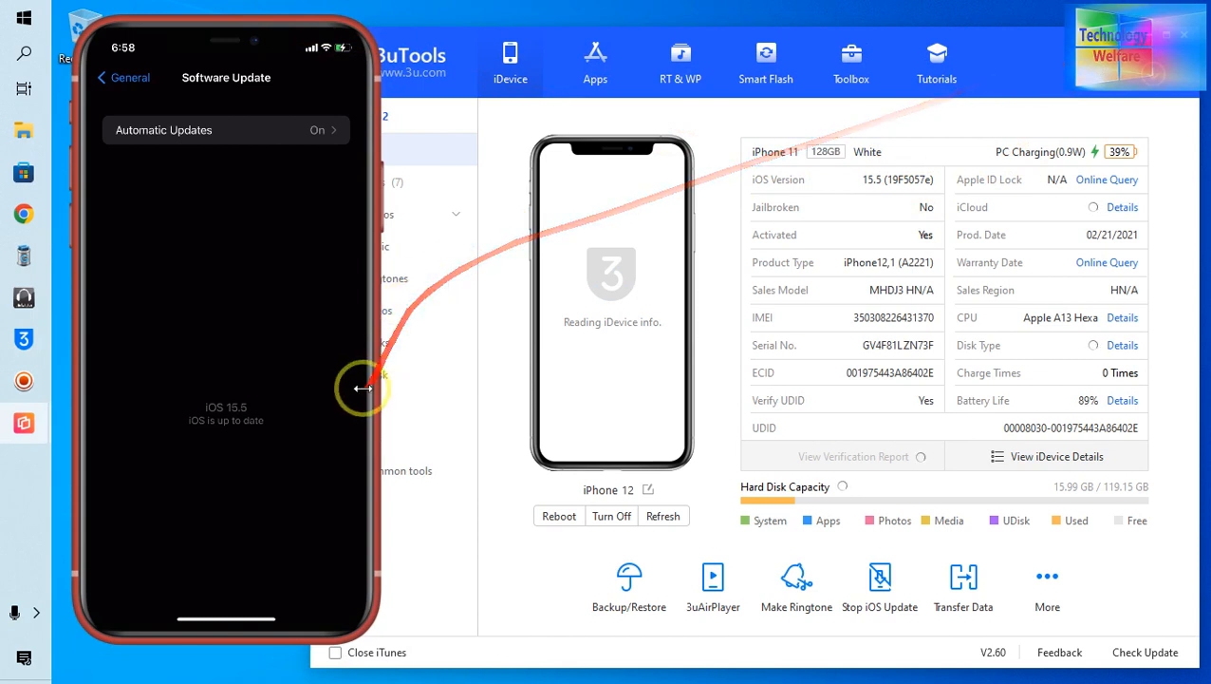
Step: Switch to Smart Flash to show the firmware versions available for the iPhone 11
{"action": "left_click", "coordinate": [767, 61]}
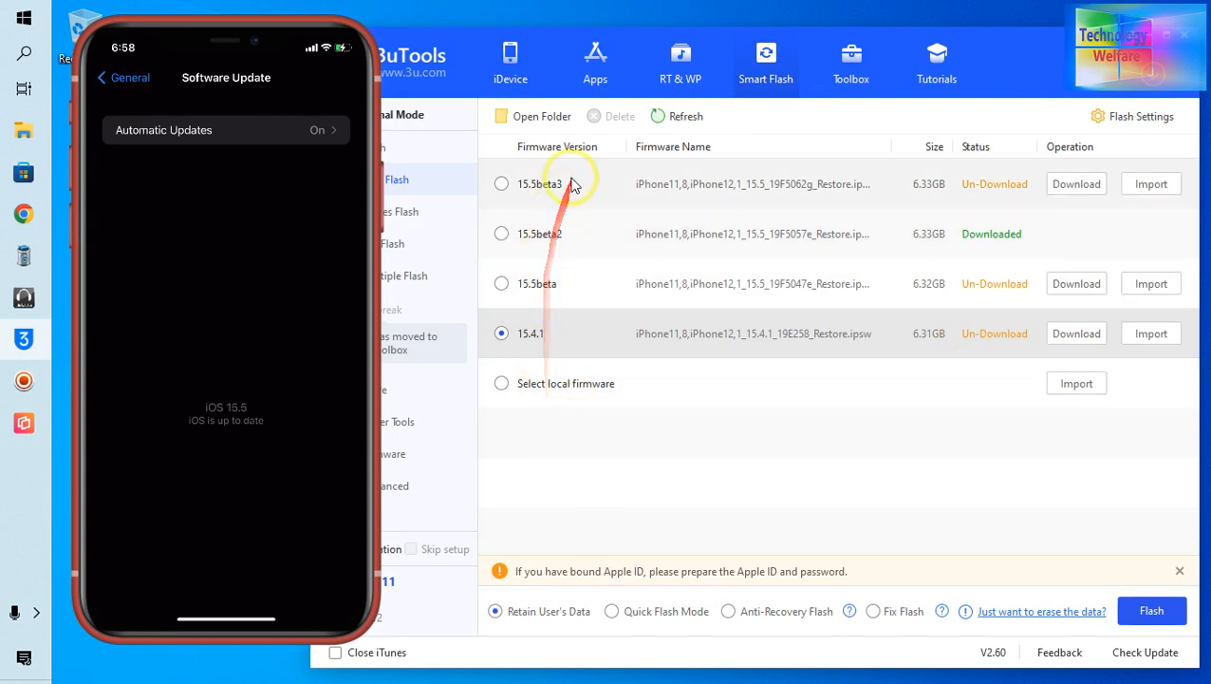
{"action": "mouse_move", "coordinate": [521, 285]}
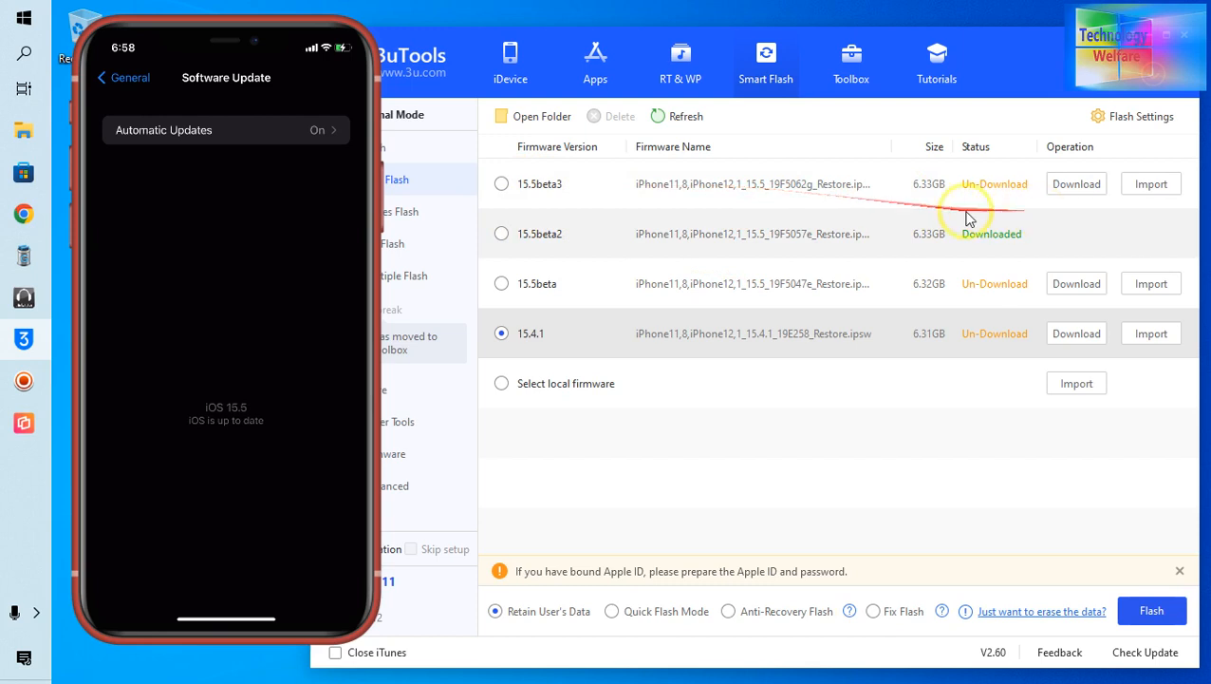
{"action": "mouse_move", "coordinate": [1124, 238]}
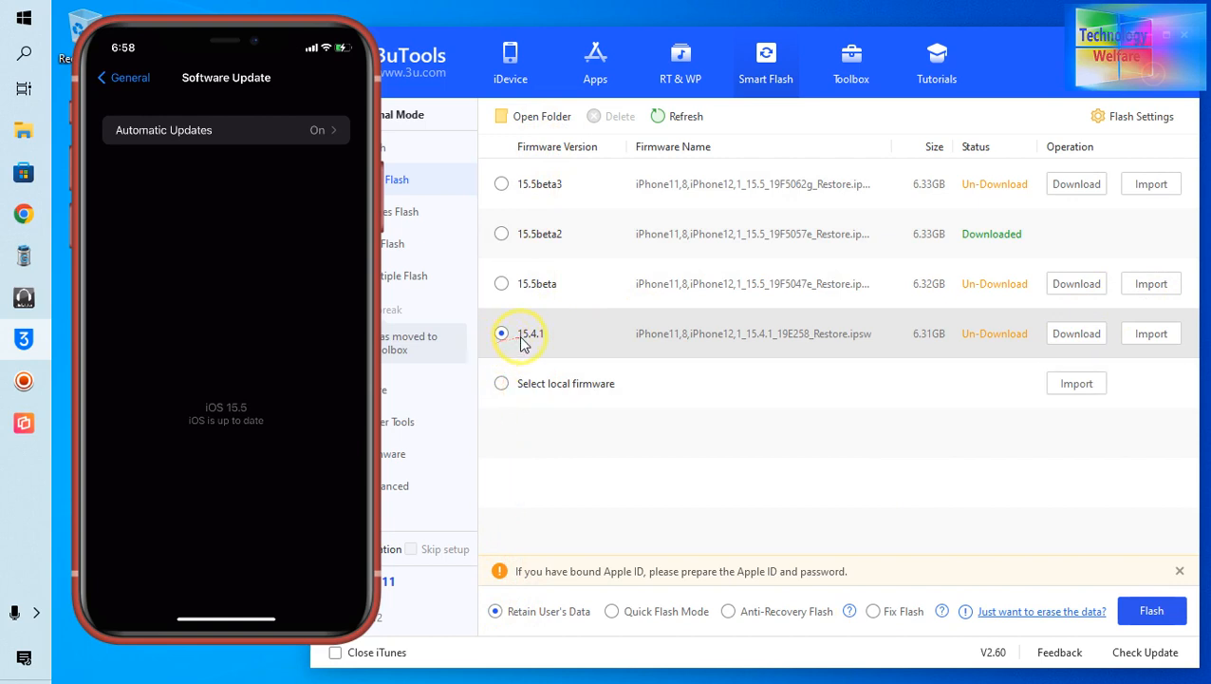
Step: Select the iOS 15.4.1 firmware, try Quick Flash Mode, then settle on Retain User's Data
{"action": "left_click", "coordinate": [501, 334]}
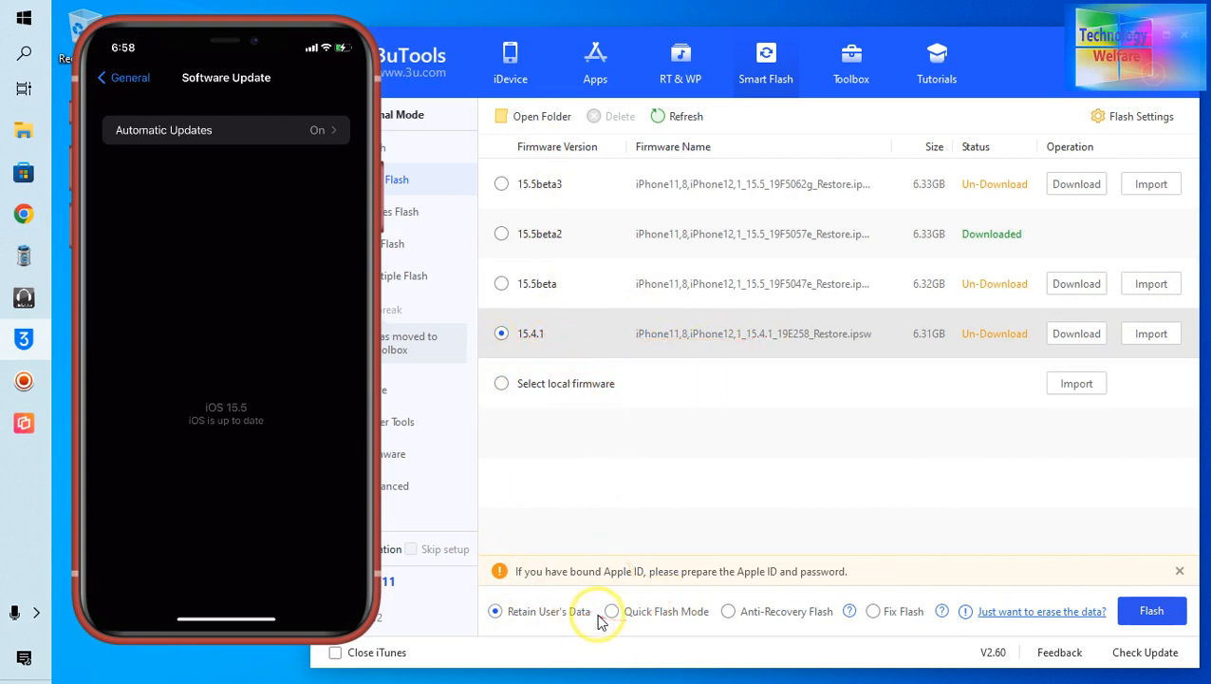
{"action": "left_click", "coordinate": [612, 611]}
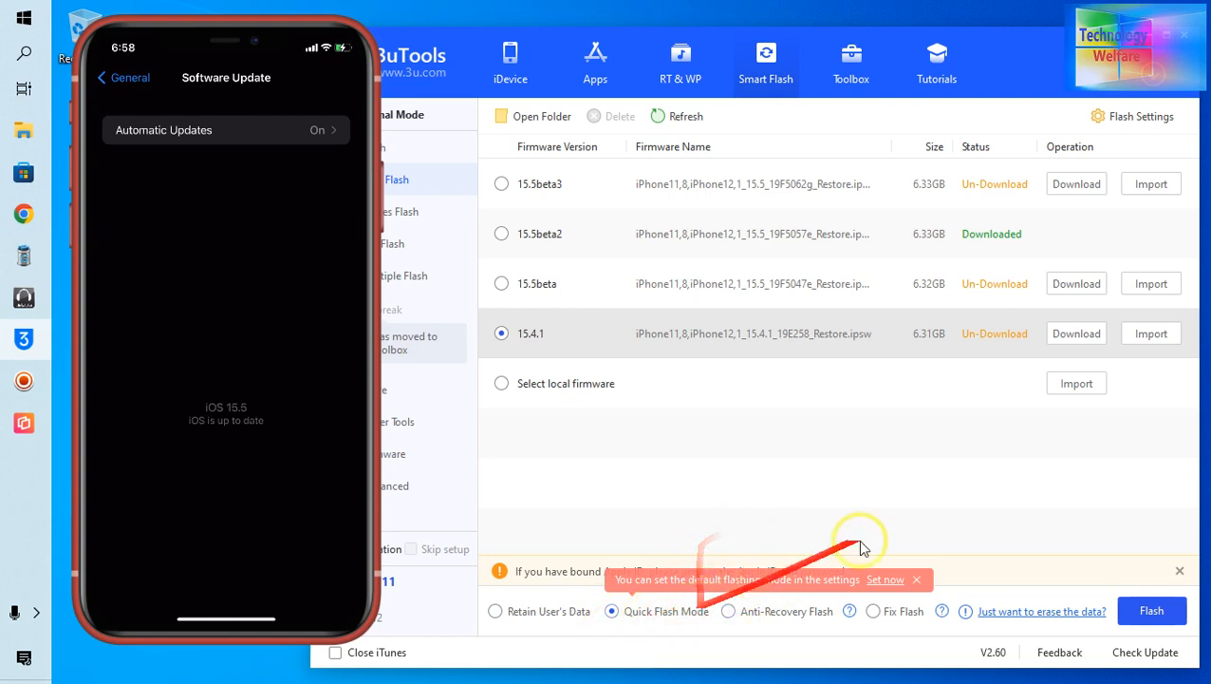
{"action": "mouse_move", "coordinate": [891, 465]}
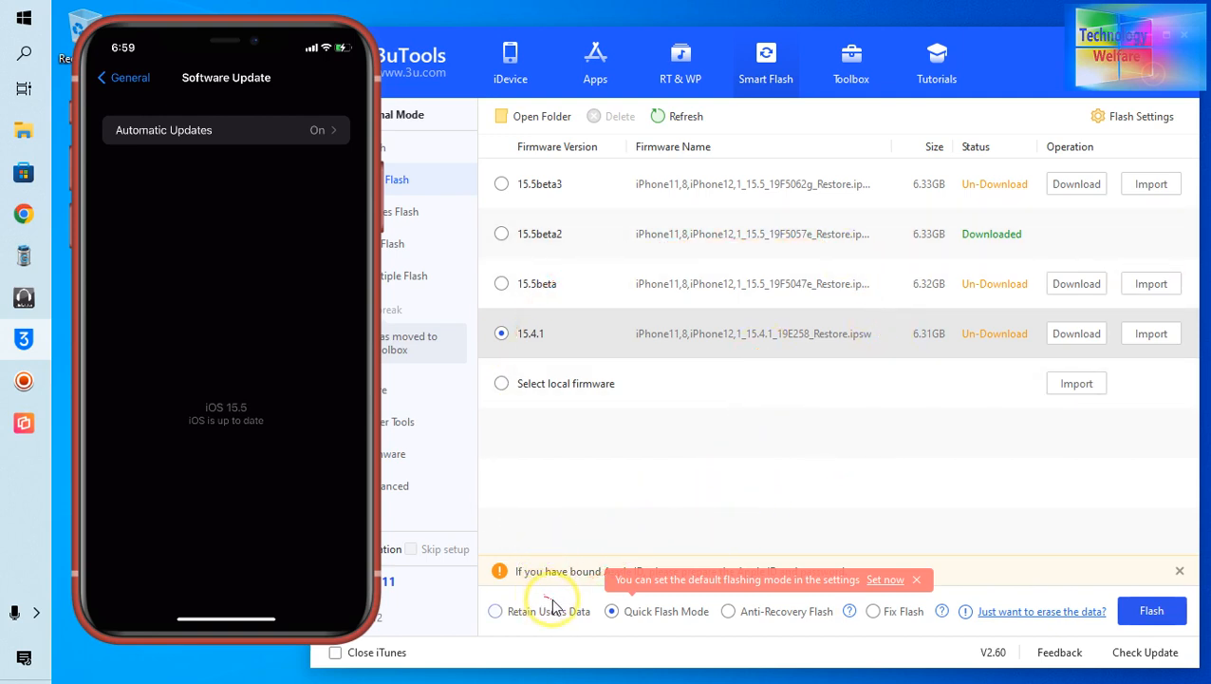
{"action": "mouse_move", "coordinate": [826, 467]}
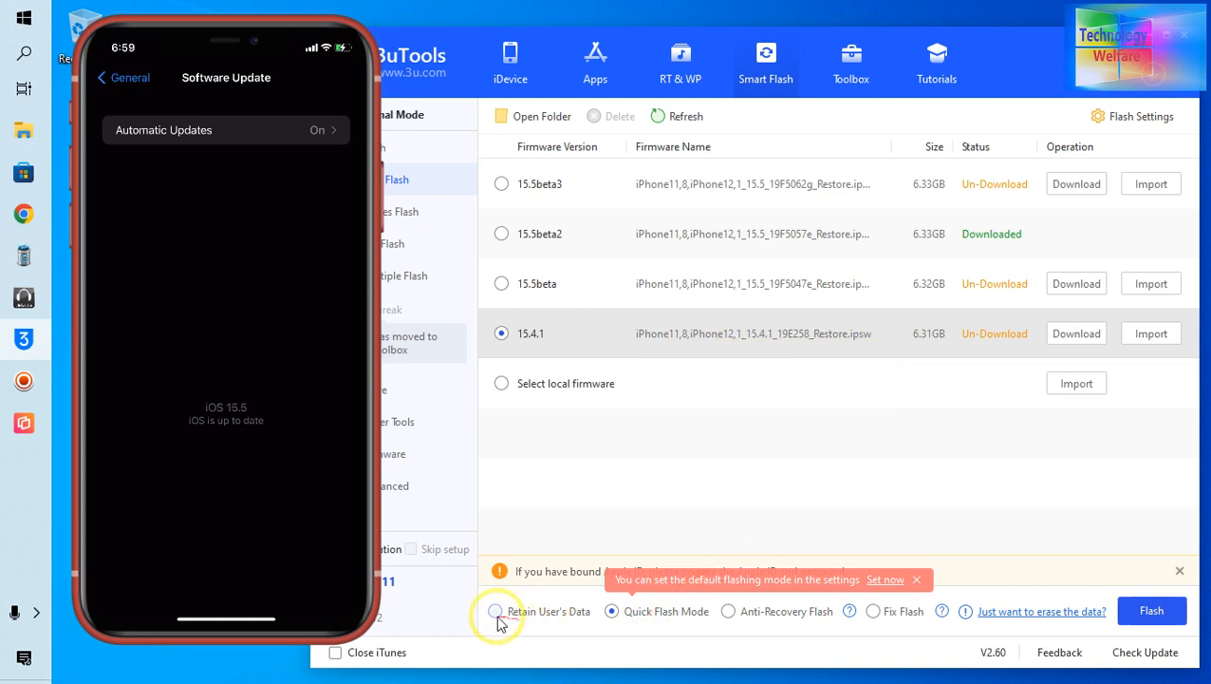
{"action": "left_click", "coordinate": [493, 612]}
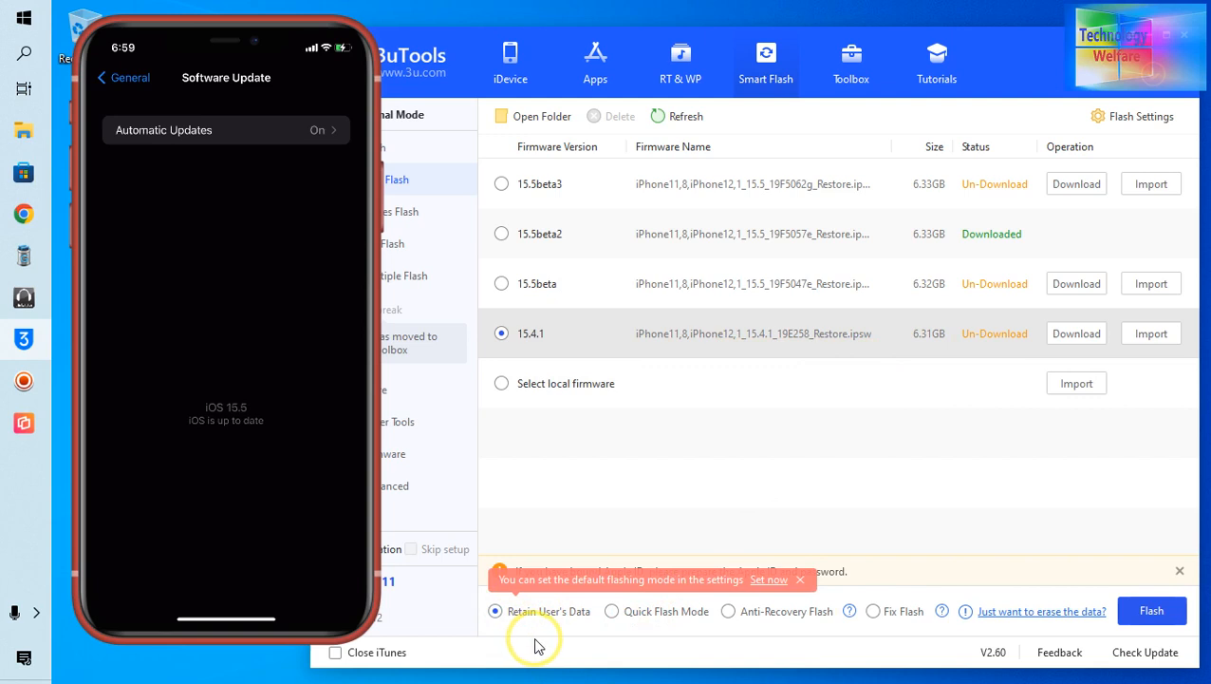
{"action": "mouse_move", "coordinate": [892, 611]}
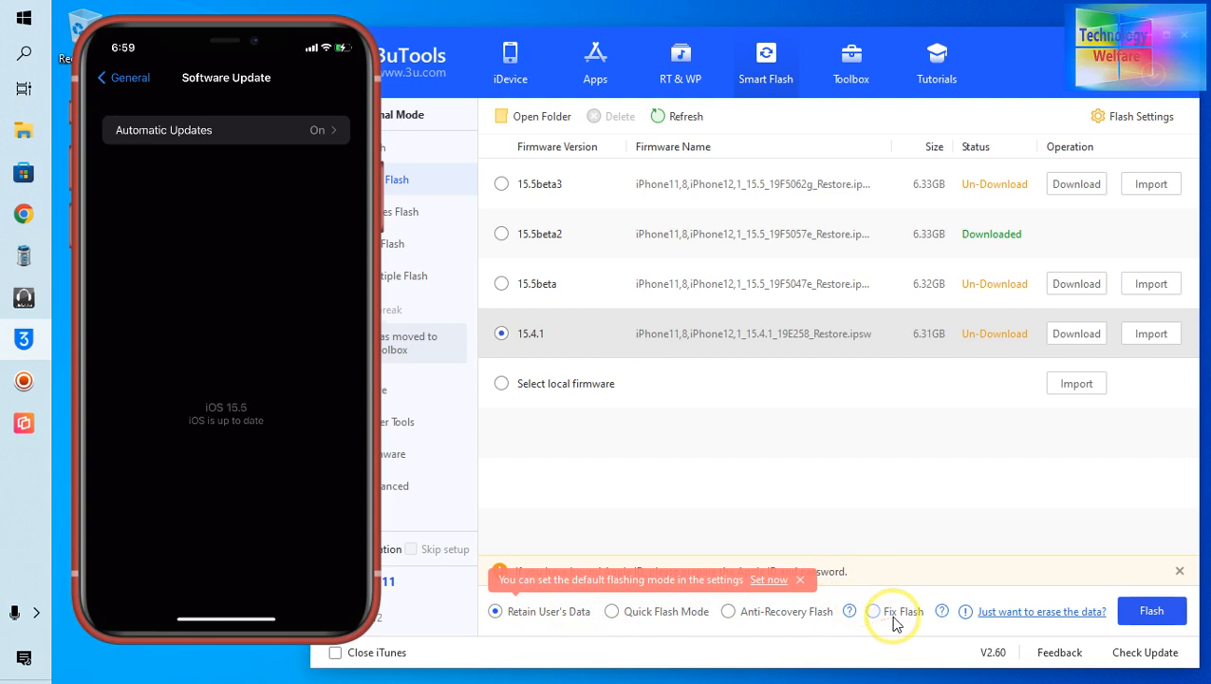
{"action": "mouse_move", "coordinate": [893, 611]}
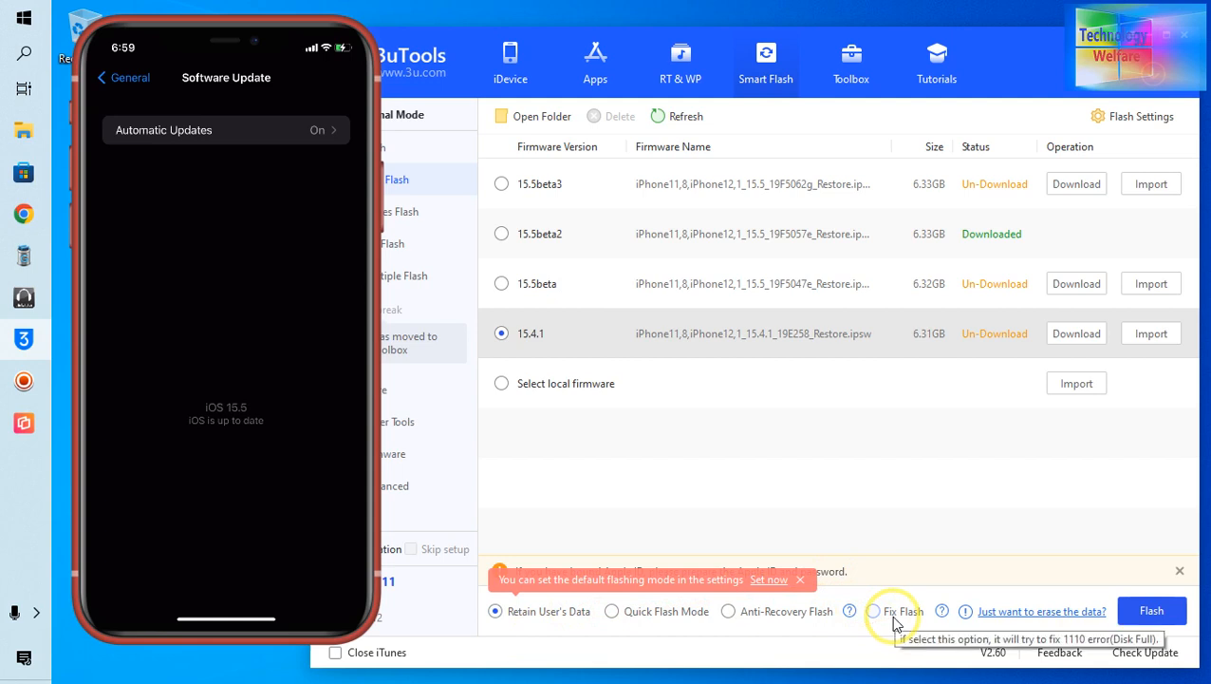
{"action": "mouse_move", "coordinate": [1014, 440]}
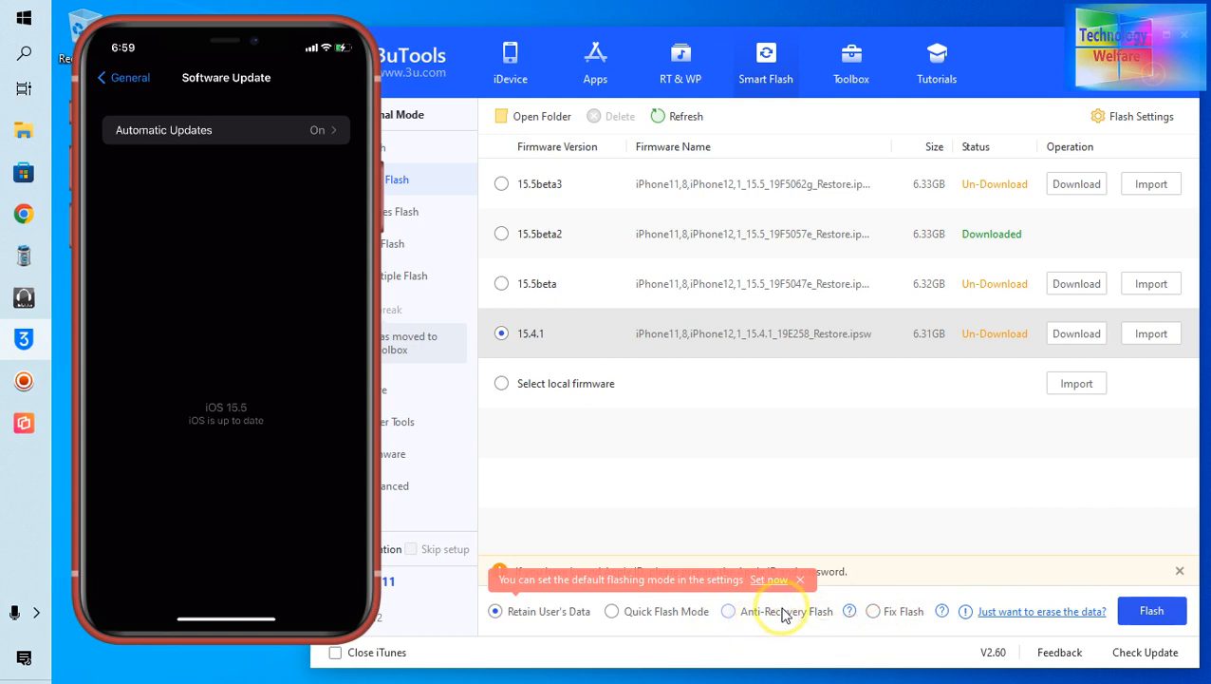
{"action": "mouse_move", "coordinate": [778, 611]}
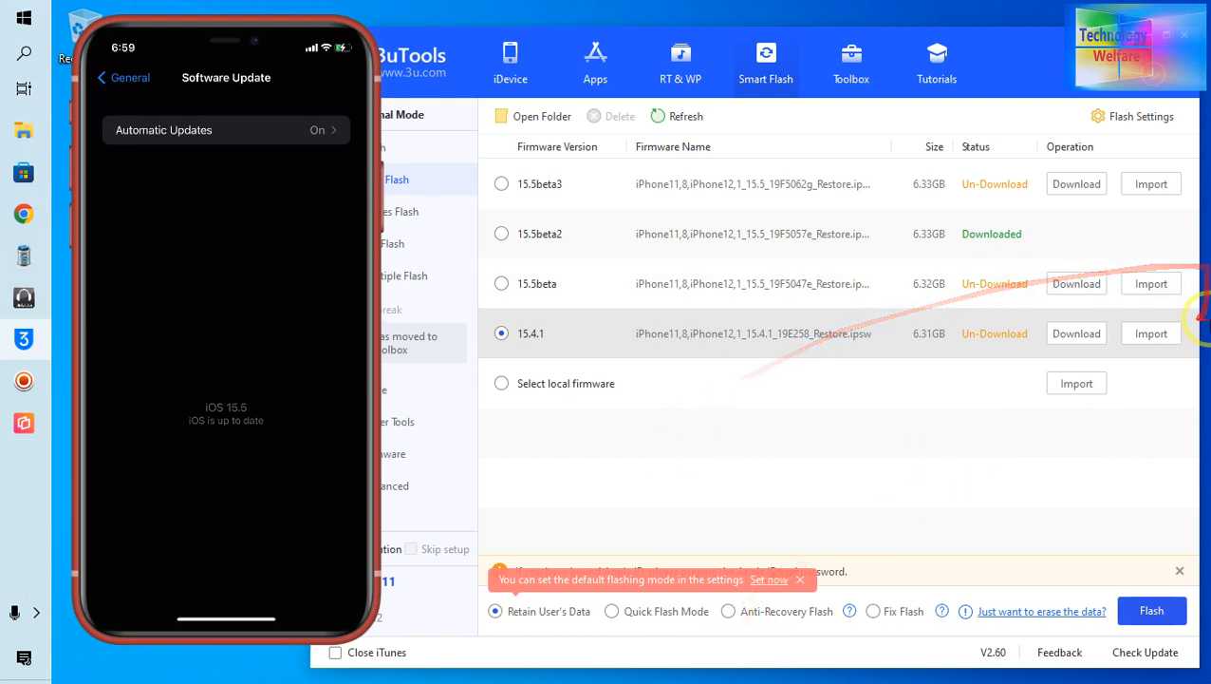
Step: Start the iOS 15.4.1 firmware download, beginning at 0% with about an hour remaining
{"action": "left_click", "coordinate": [1075, 333]}
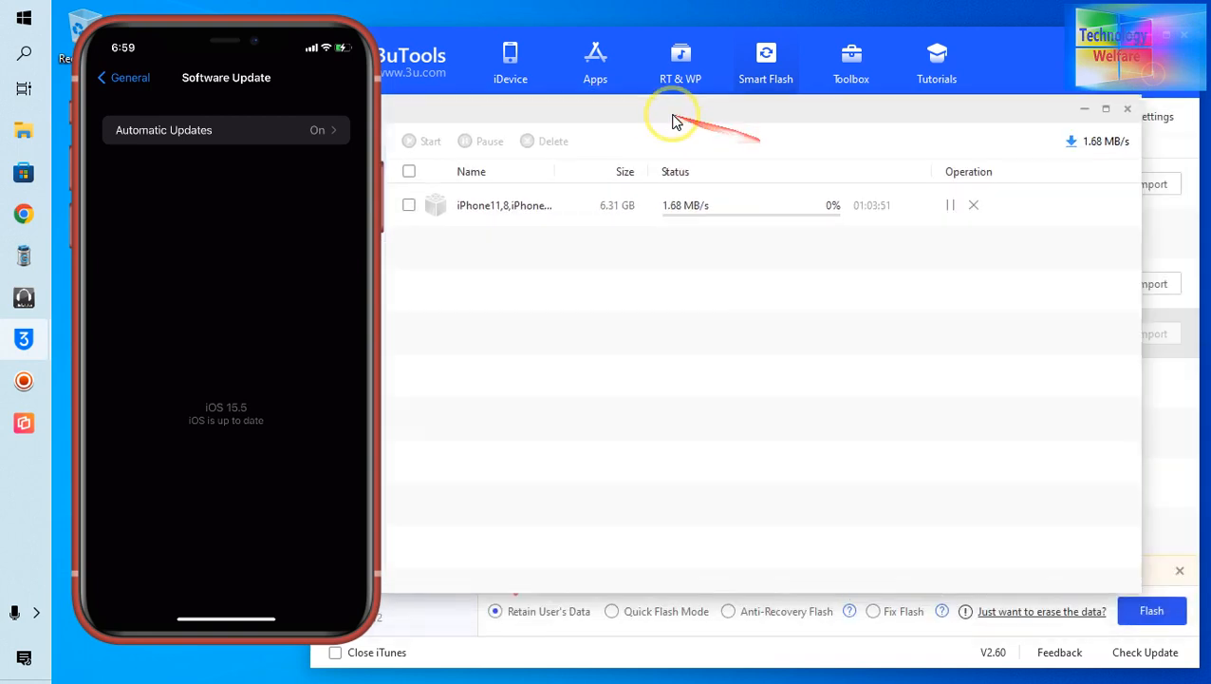
{"action": "mouse_move", "coordinate": [643, 220]}
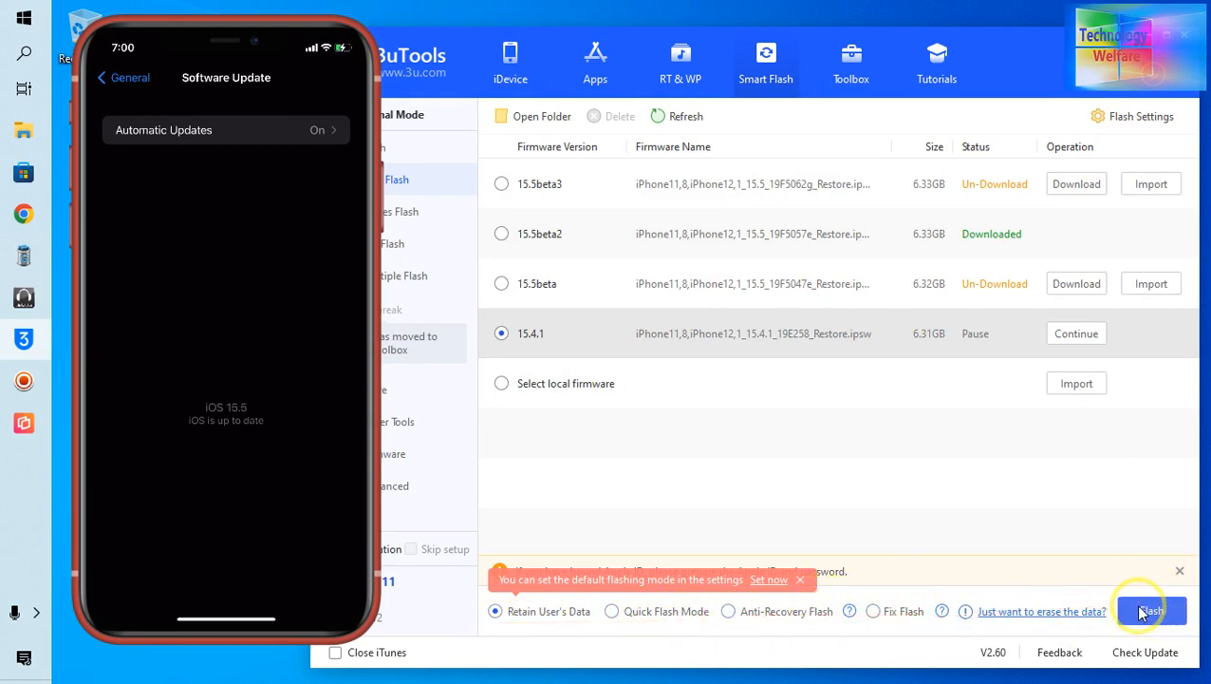
{"action": "mouse_move", "coordinate": [1016, 461]}
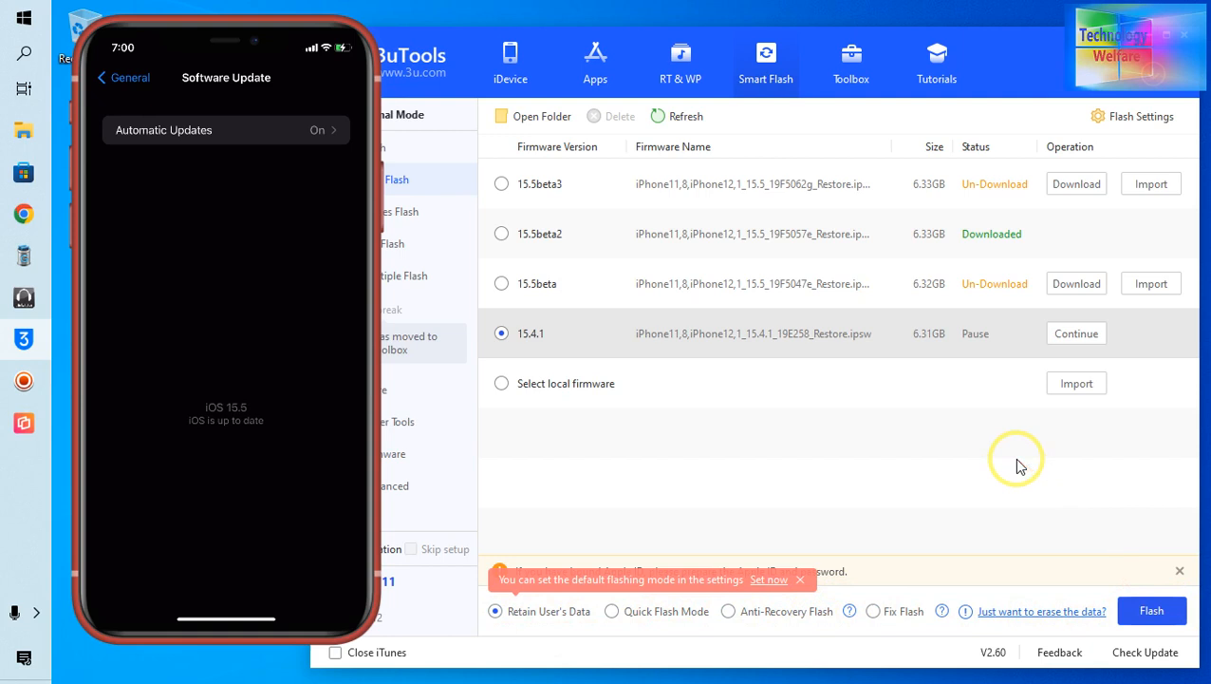